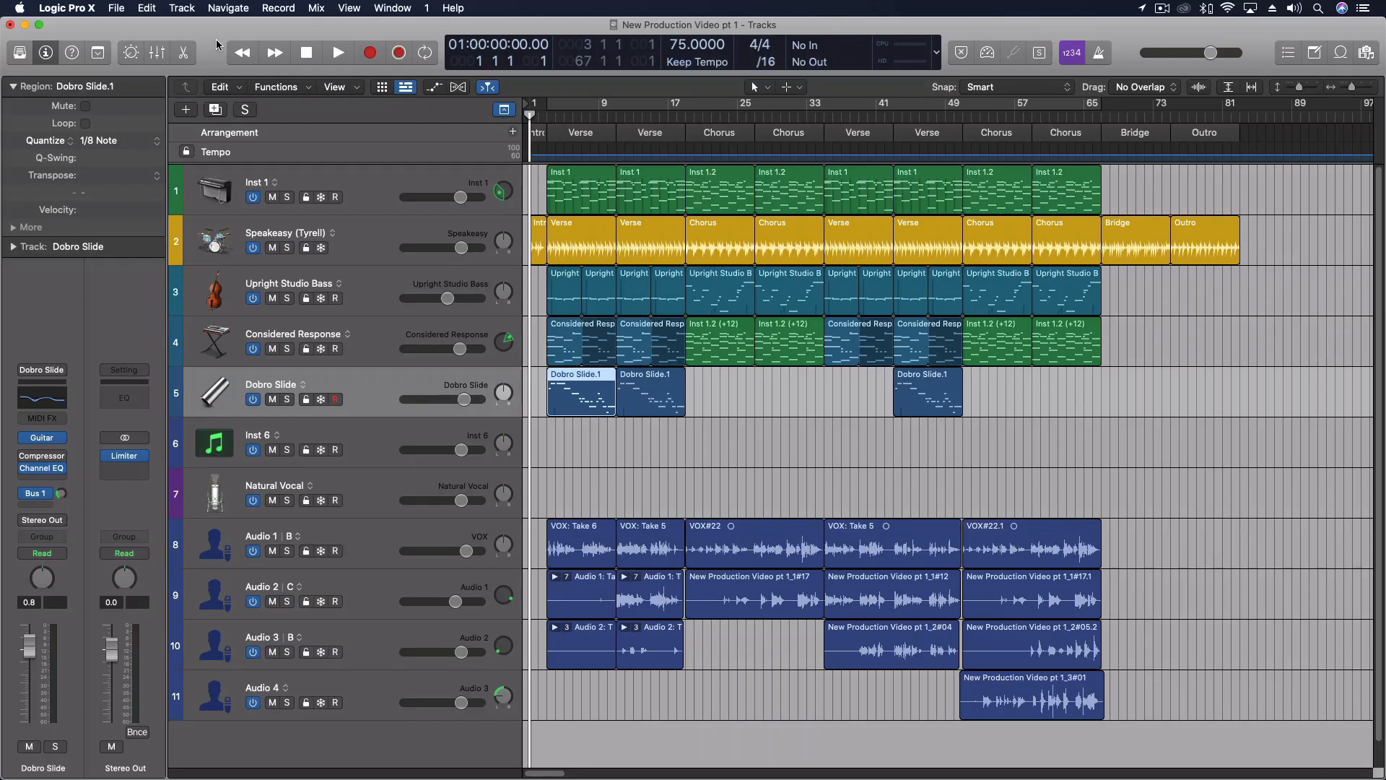
{"action": "mouse_move", "coordinate": [183, 53]}
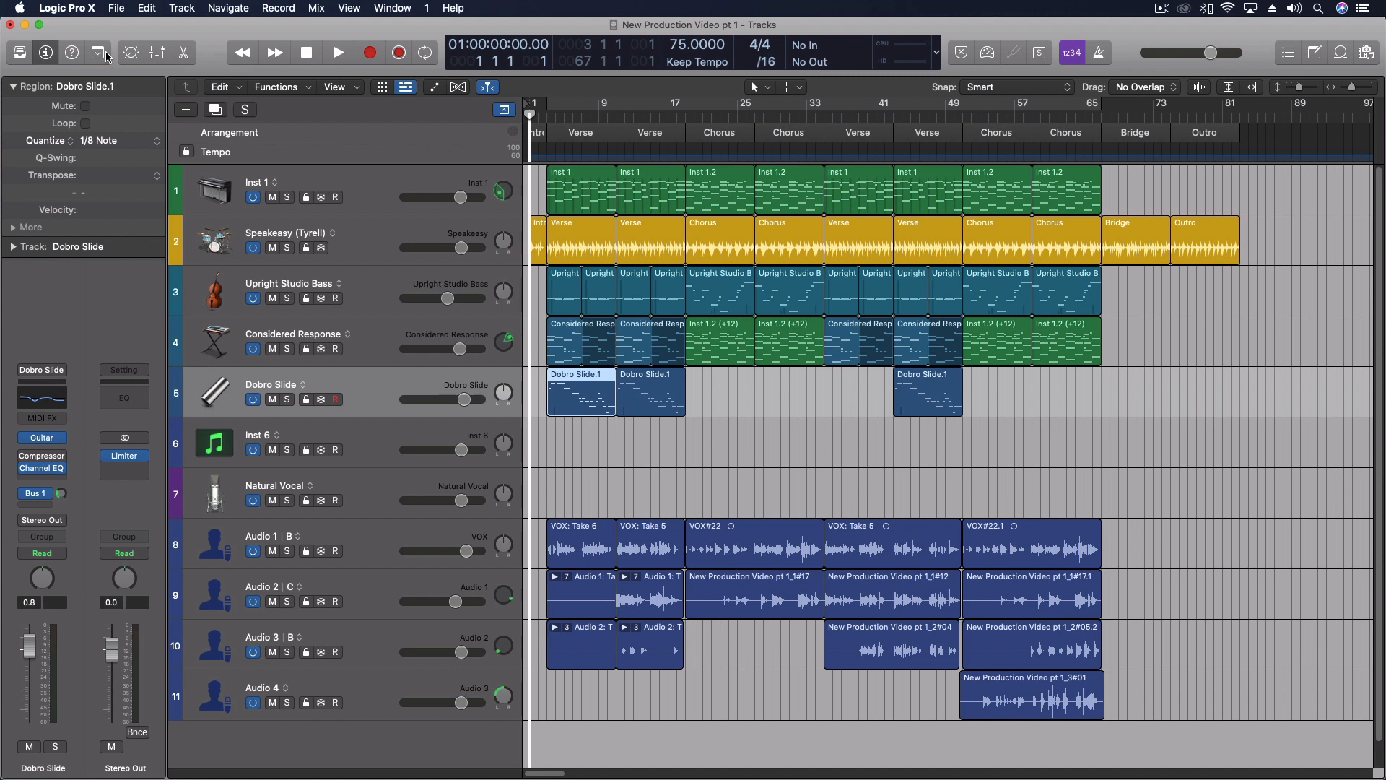
{"action": "mouse_move", "coordinate": [99, 52]}
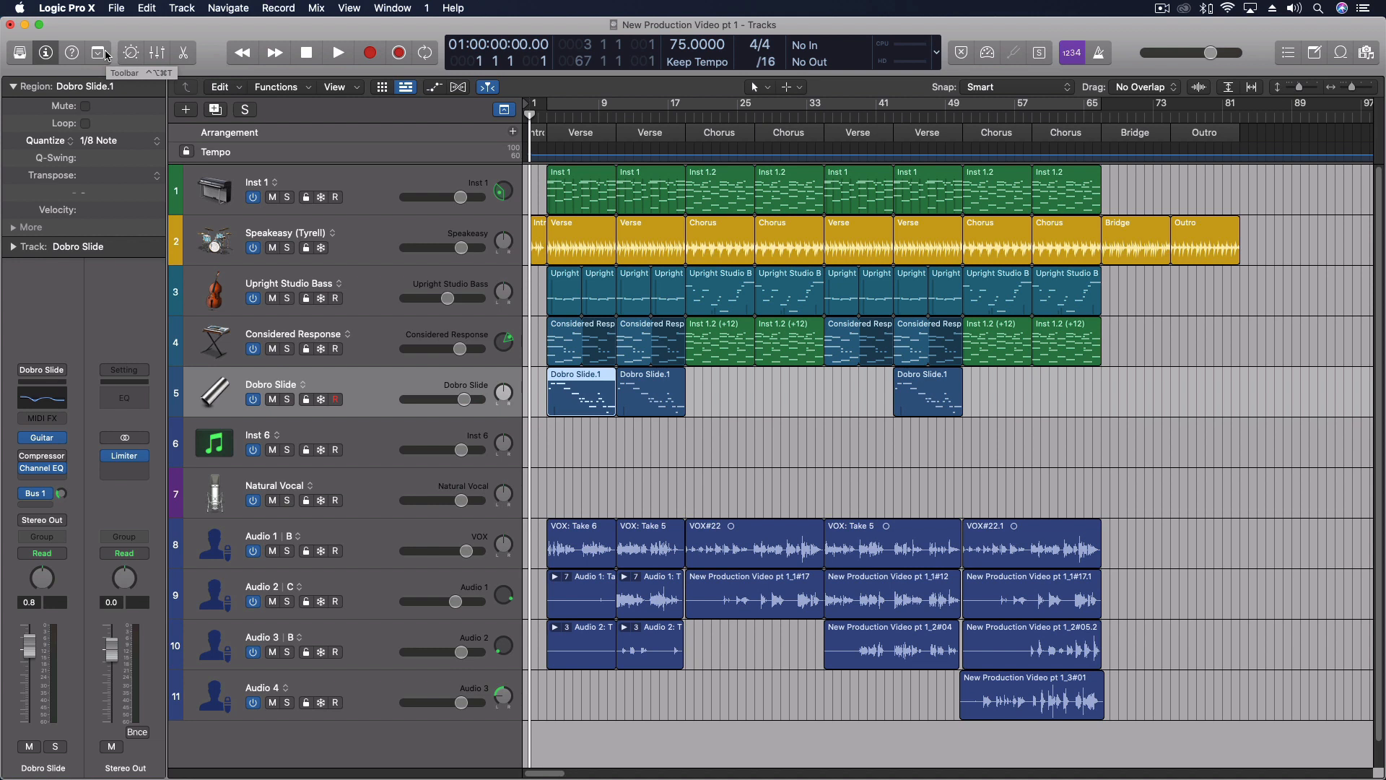
{"action": "mouse_move", "coordinate": [780, 434]}
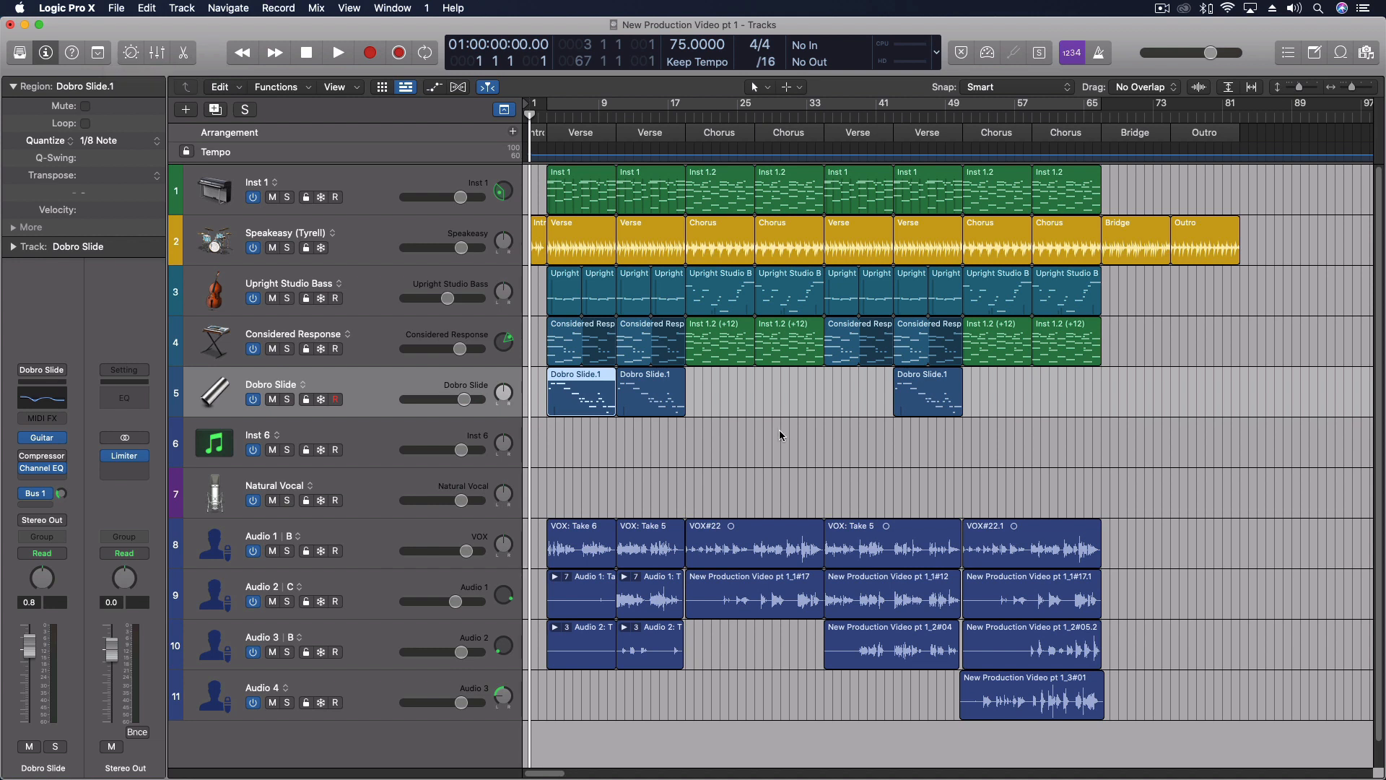
{"action": "mouse_move", "coordinate": [640, 539]}
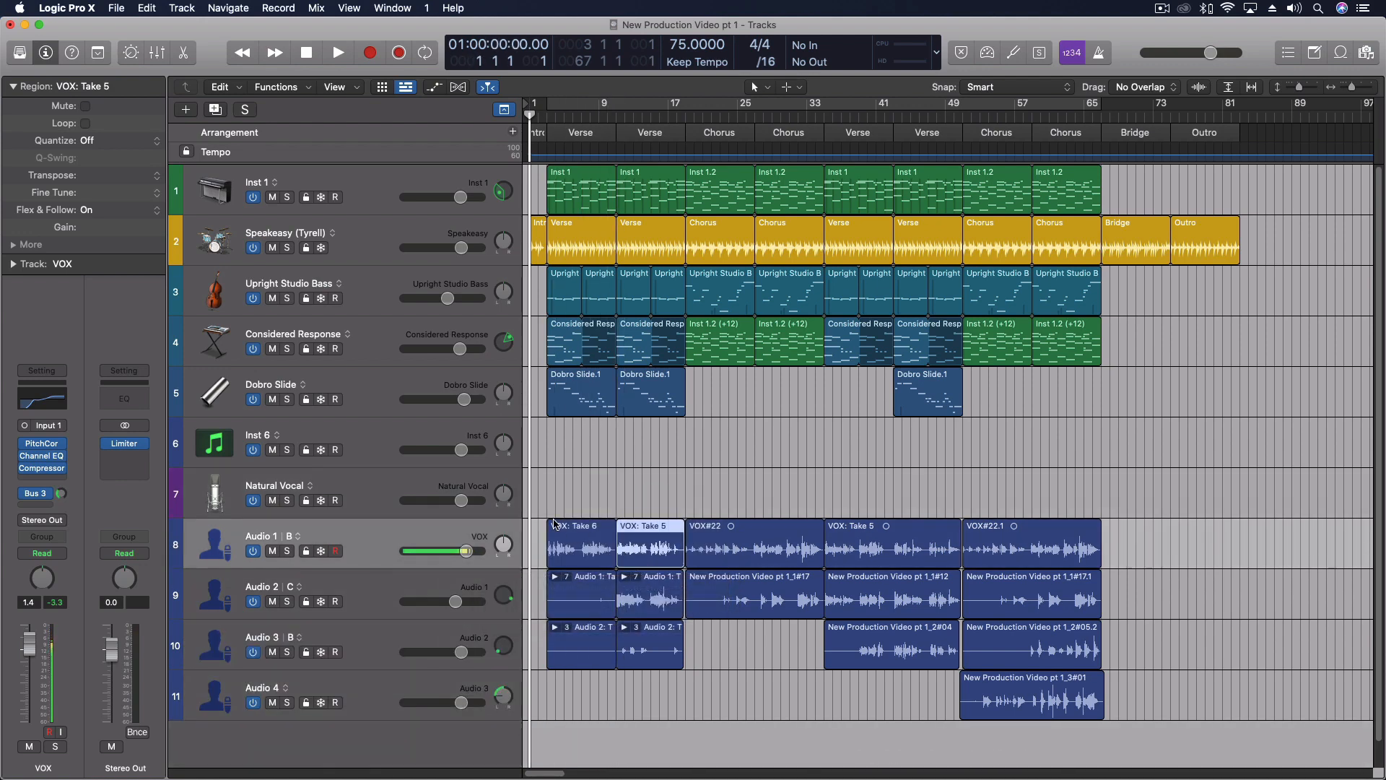
{"action": "mouse_move", "coordinate": [550, 324]}
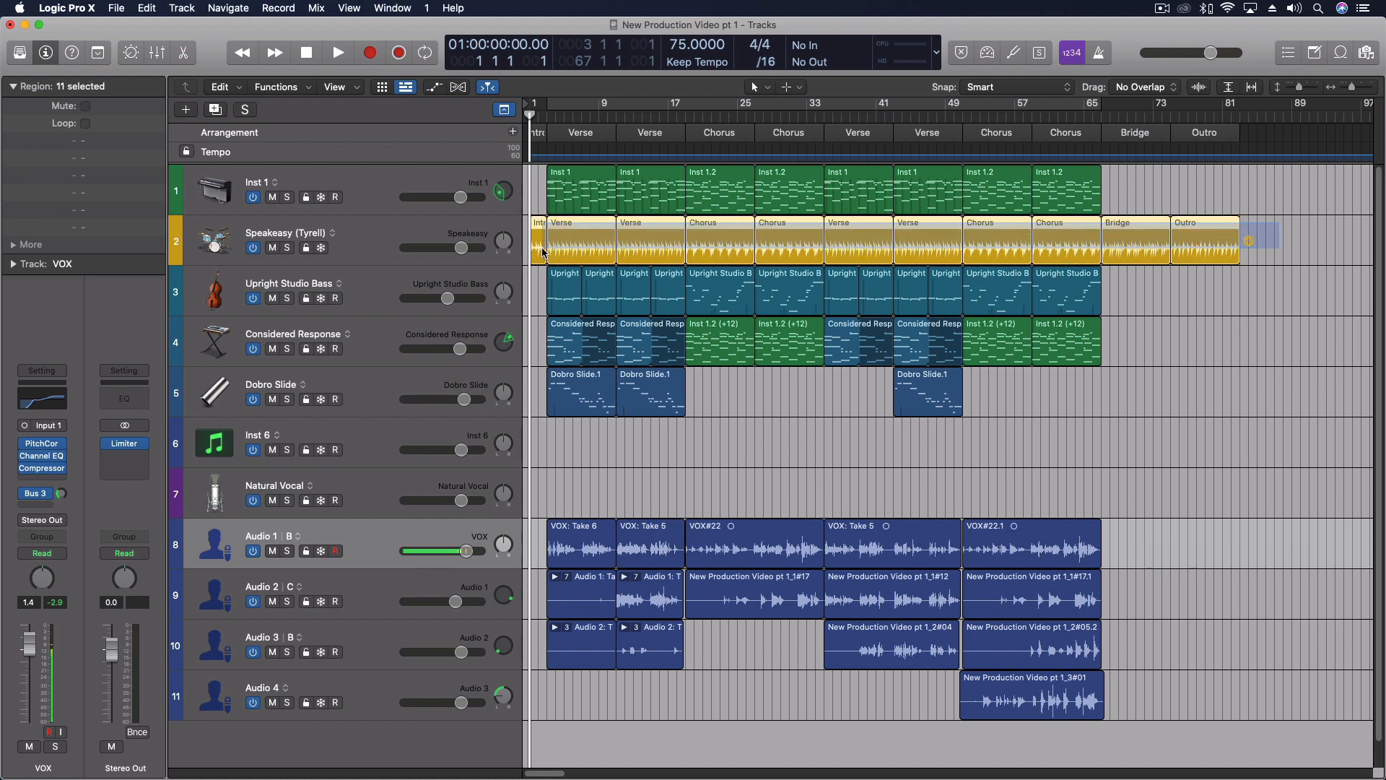
Step: Select all eleven regions on the Speakeasy drum track via its track header
{"action": "left_click", "coordinate": [283, 239]}
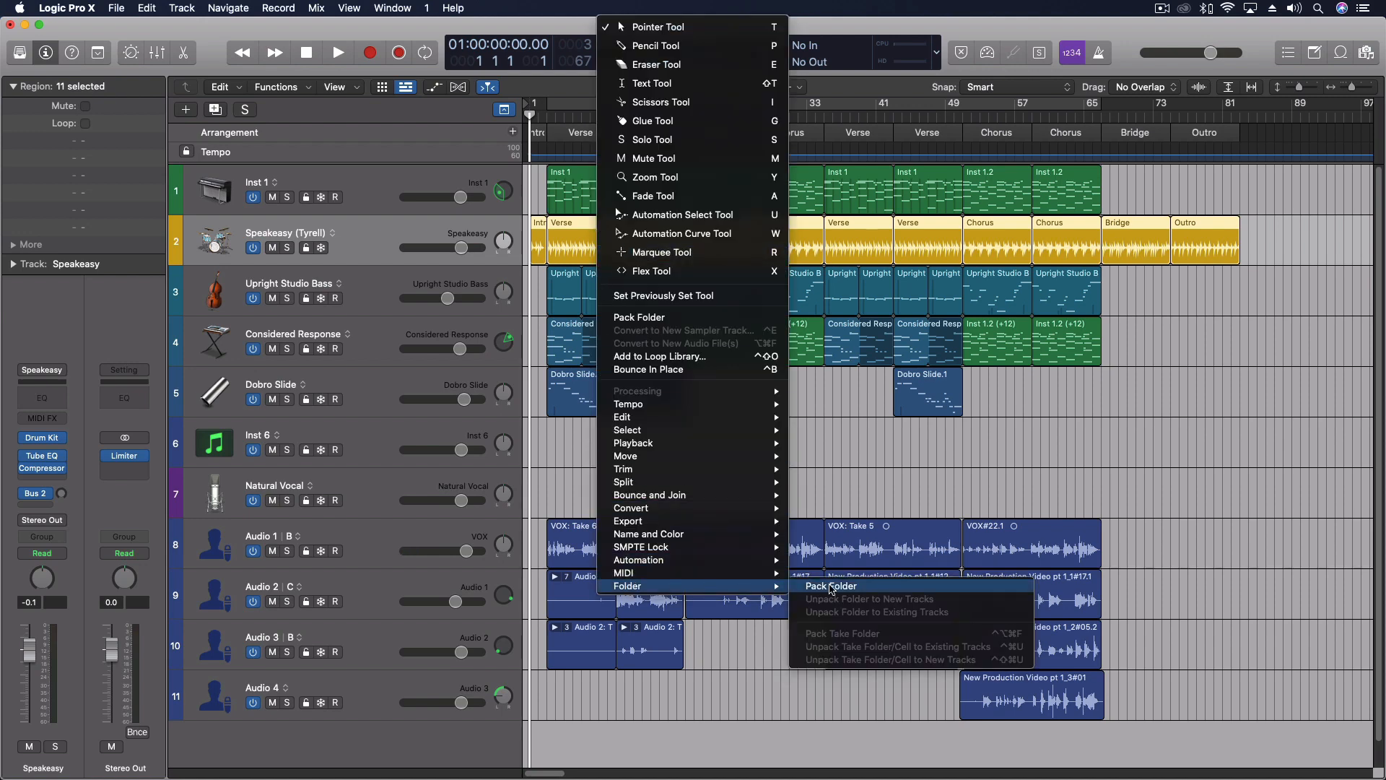
{"action": "left_click", "coordinate": [830, 585]}
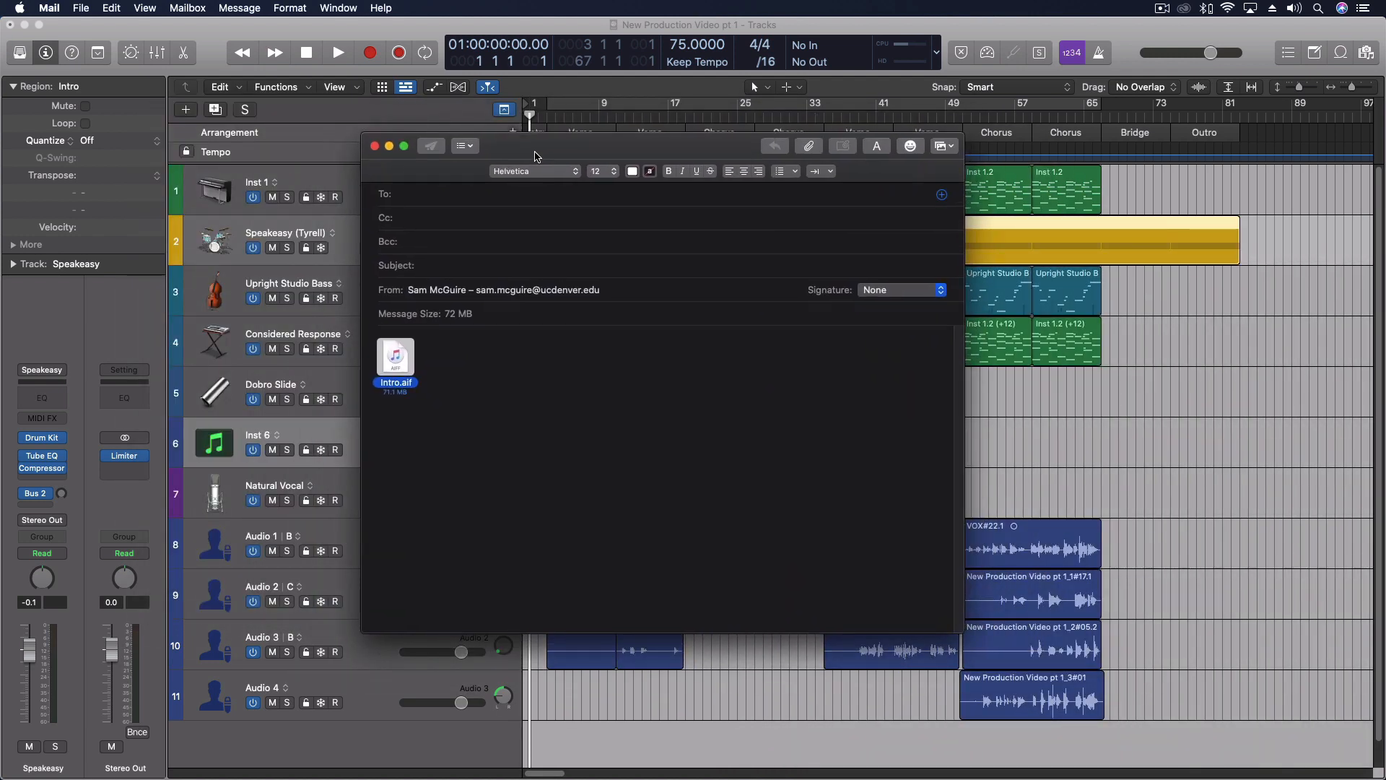
Step: Drag the Intro region out of the Tracks area into a new Mail message
{"action": "left_click", "coordinate": [374, 146]}
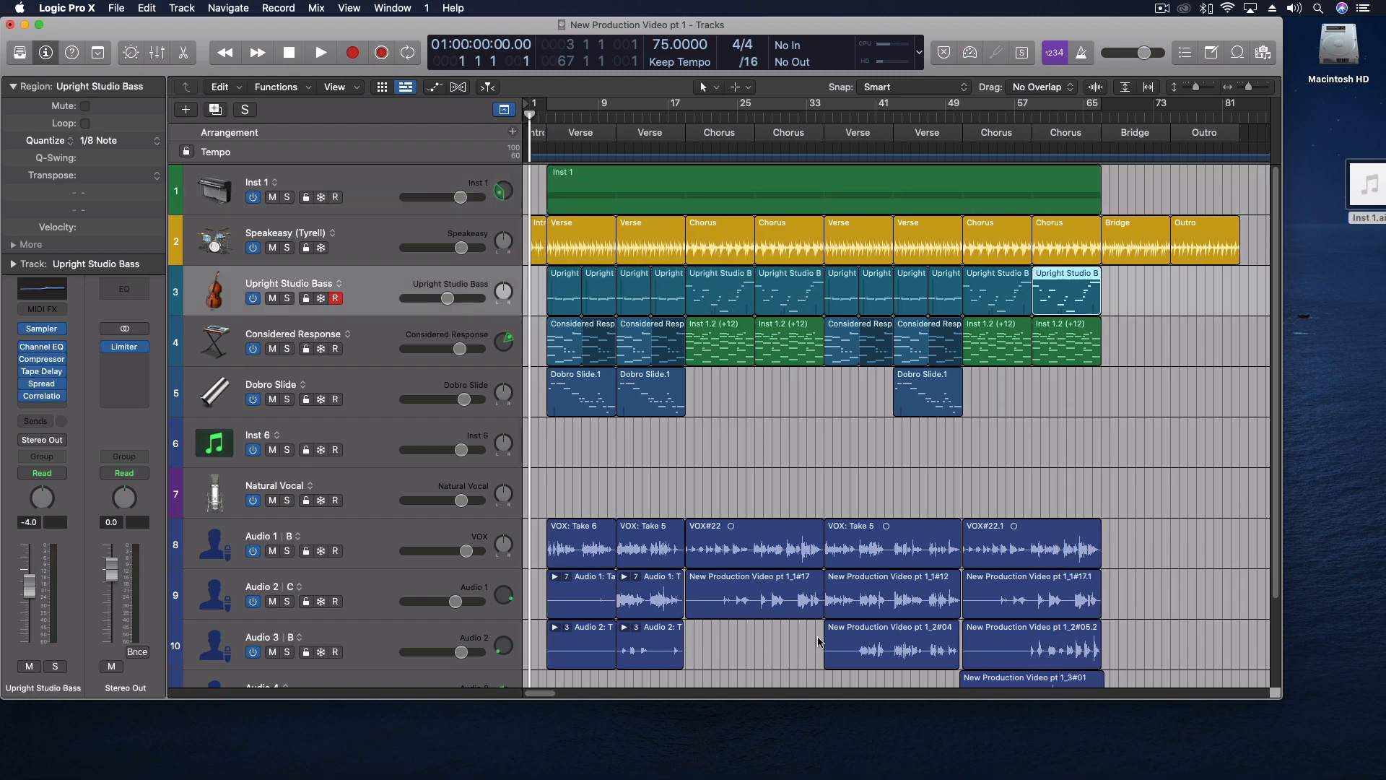
{"action": "mouse_move", "coordinate": [953, 759]}
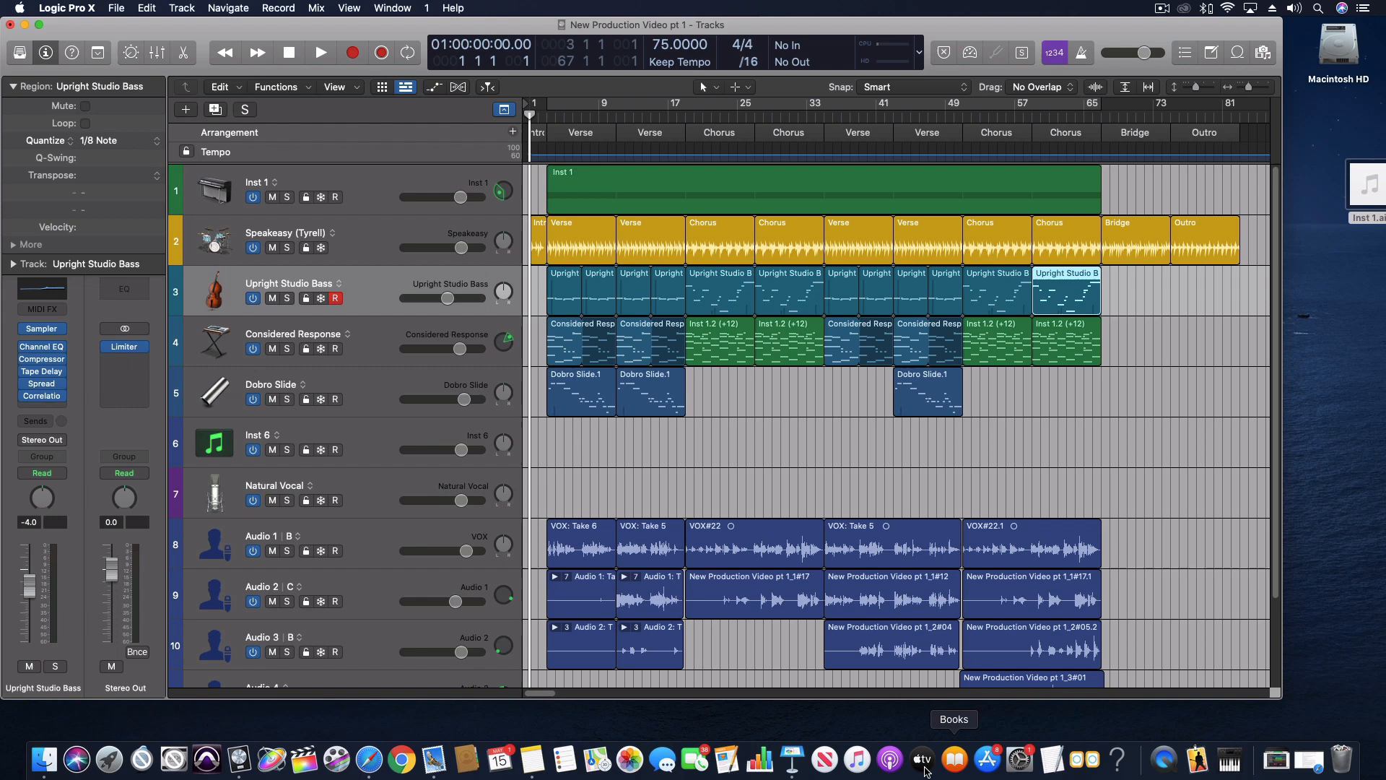
{"action": "mouse_move", "coordinate": [627, 758]}
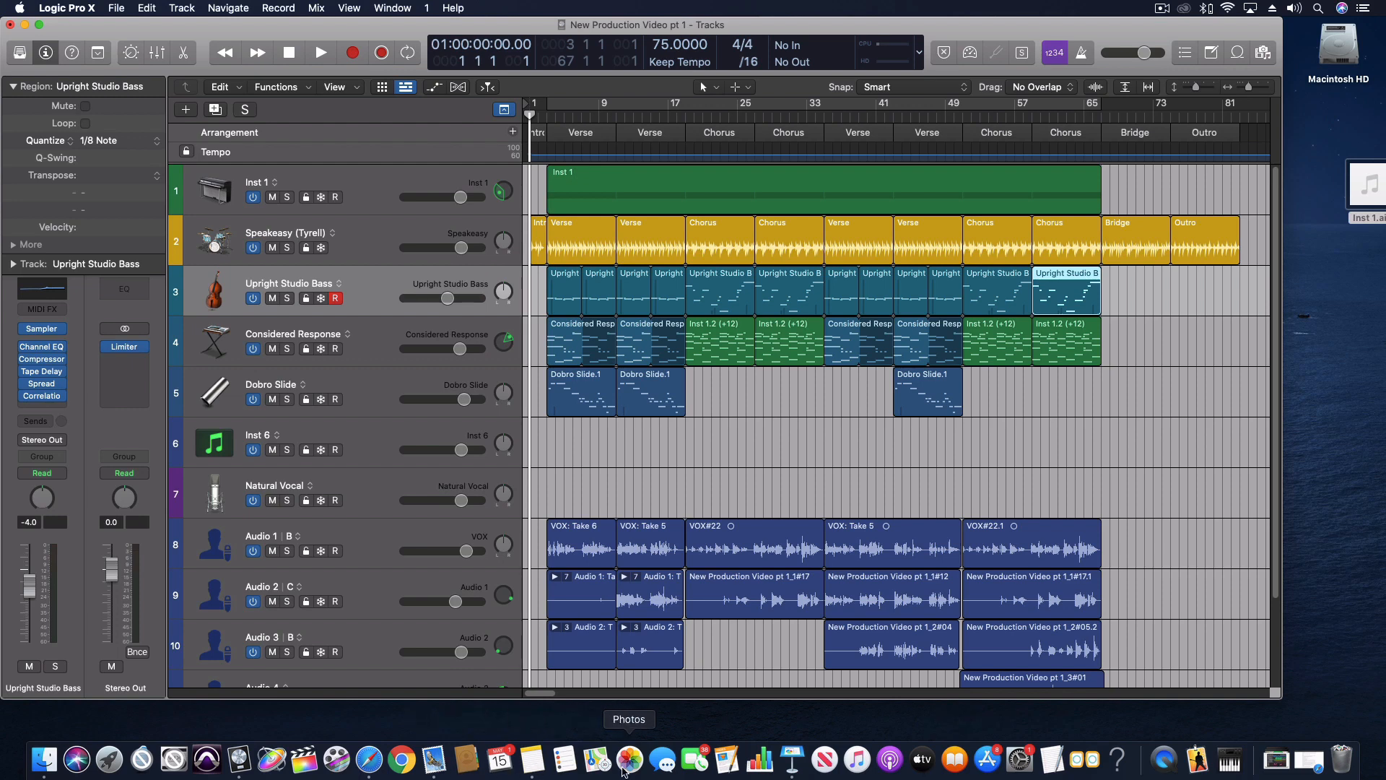
Step: Launch Keynote from the Dock to start a new presentation
{"action": "left_click", "coordinate": [791, 759]}
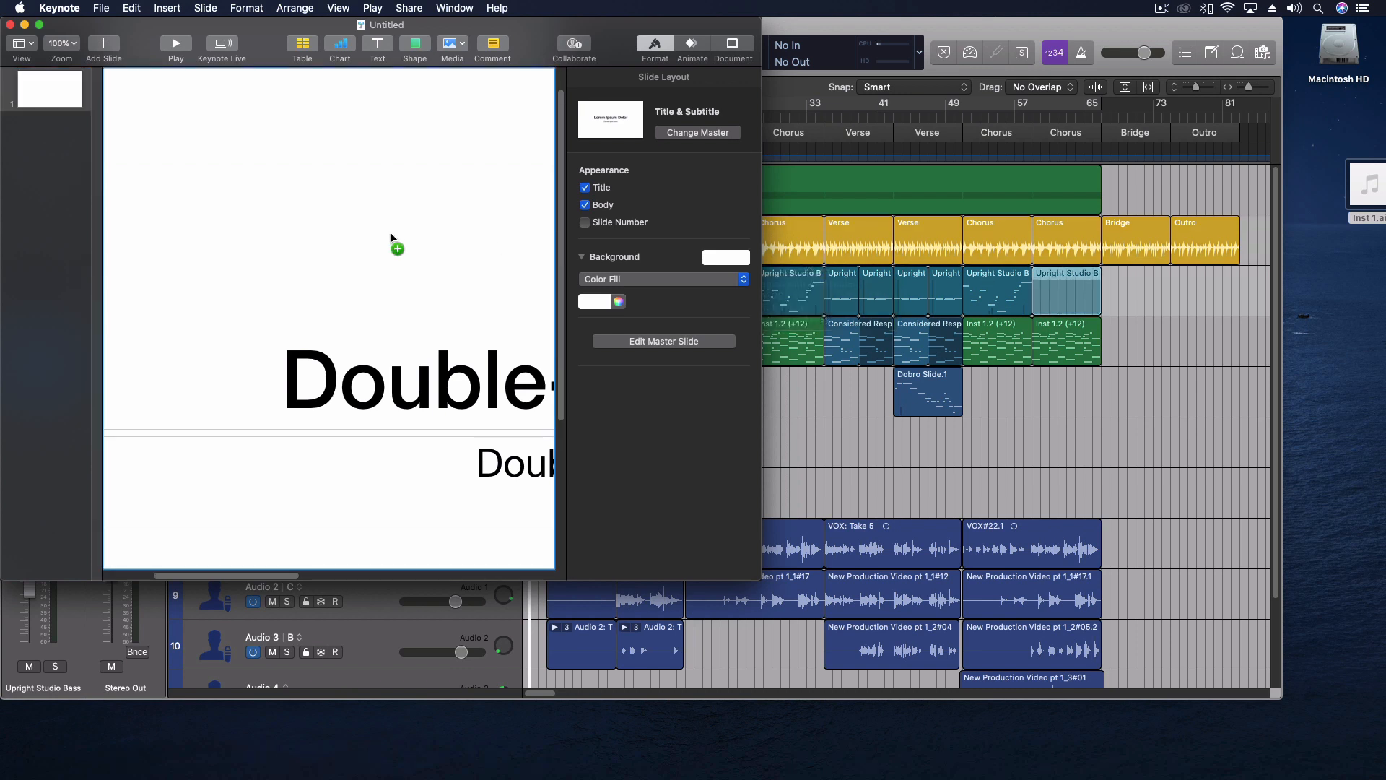
{"action": "mouse_move", "coordinate": [205, 292]}
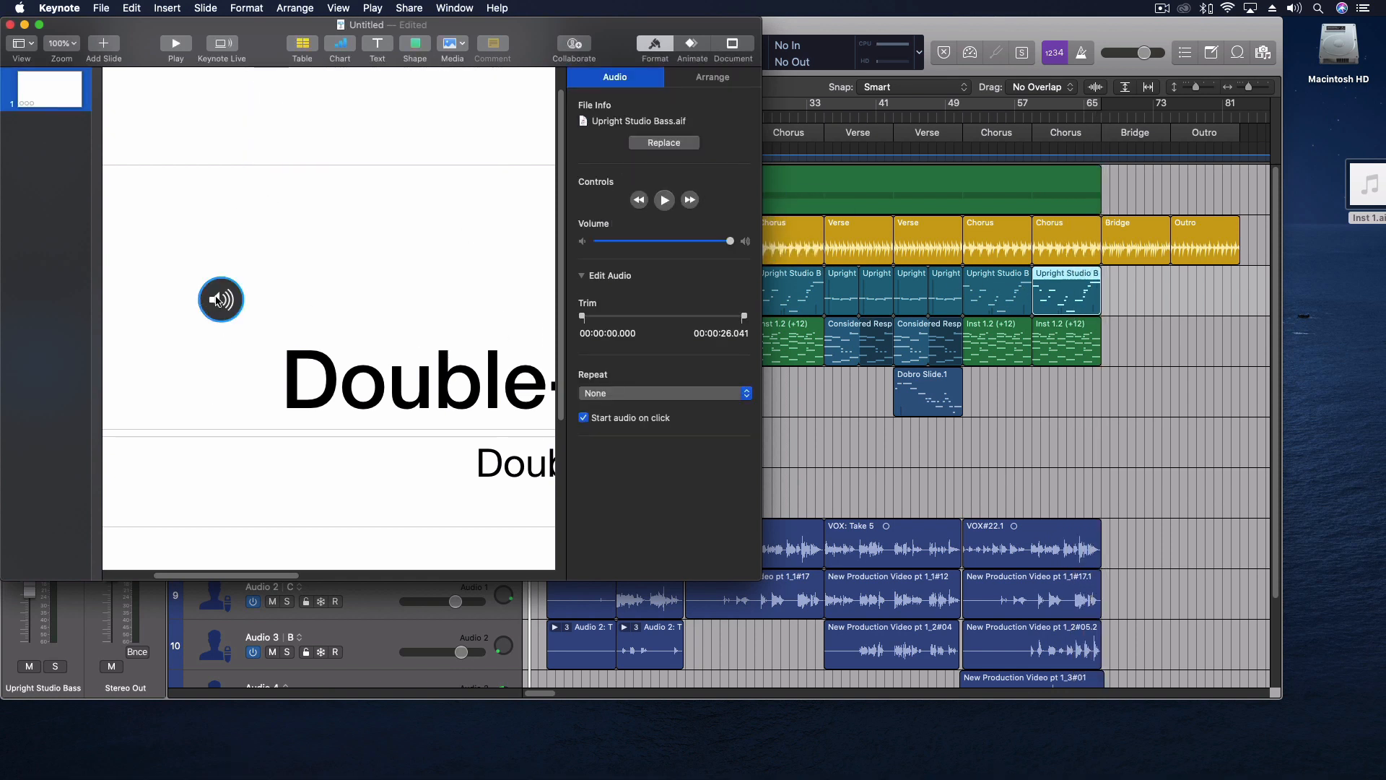
Step: Play the Upright Studio Bass clip on the slide, then pause it
{"action": "left_click", "coordinate": [664, 199]}
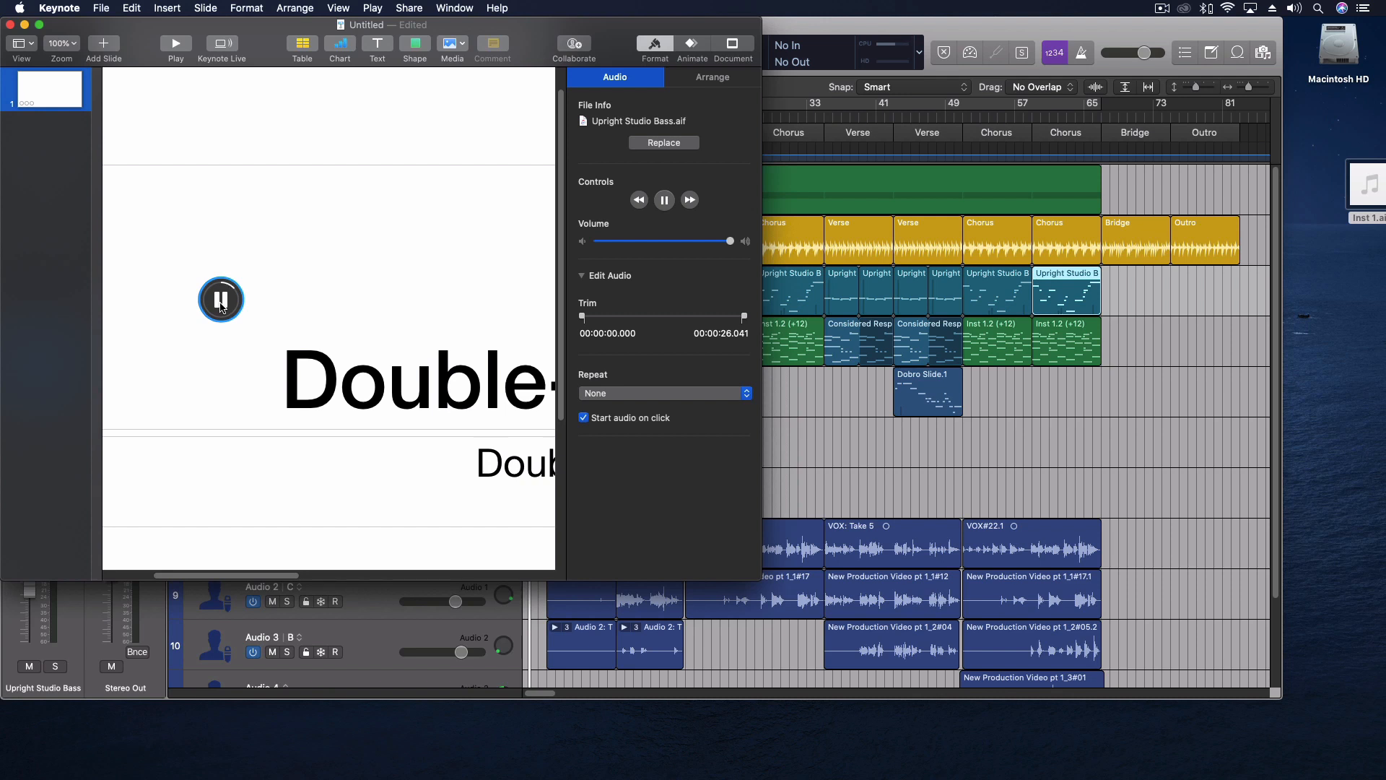
{"action": "left_click", "coordinate": [221, 299]}
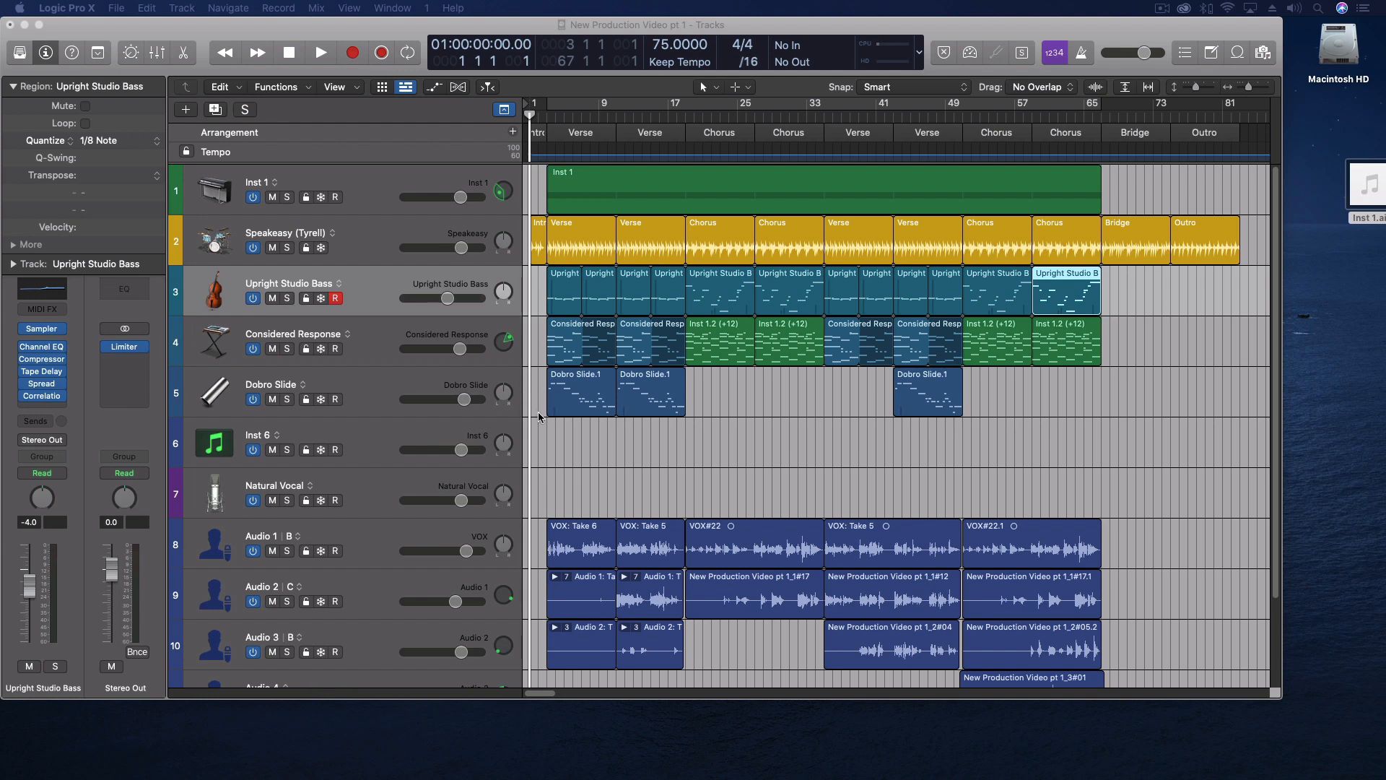
{"action": "mouse_move", "coordinate": [536, 422]}
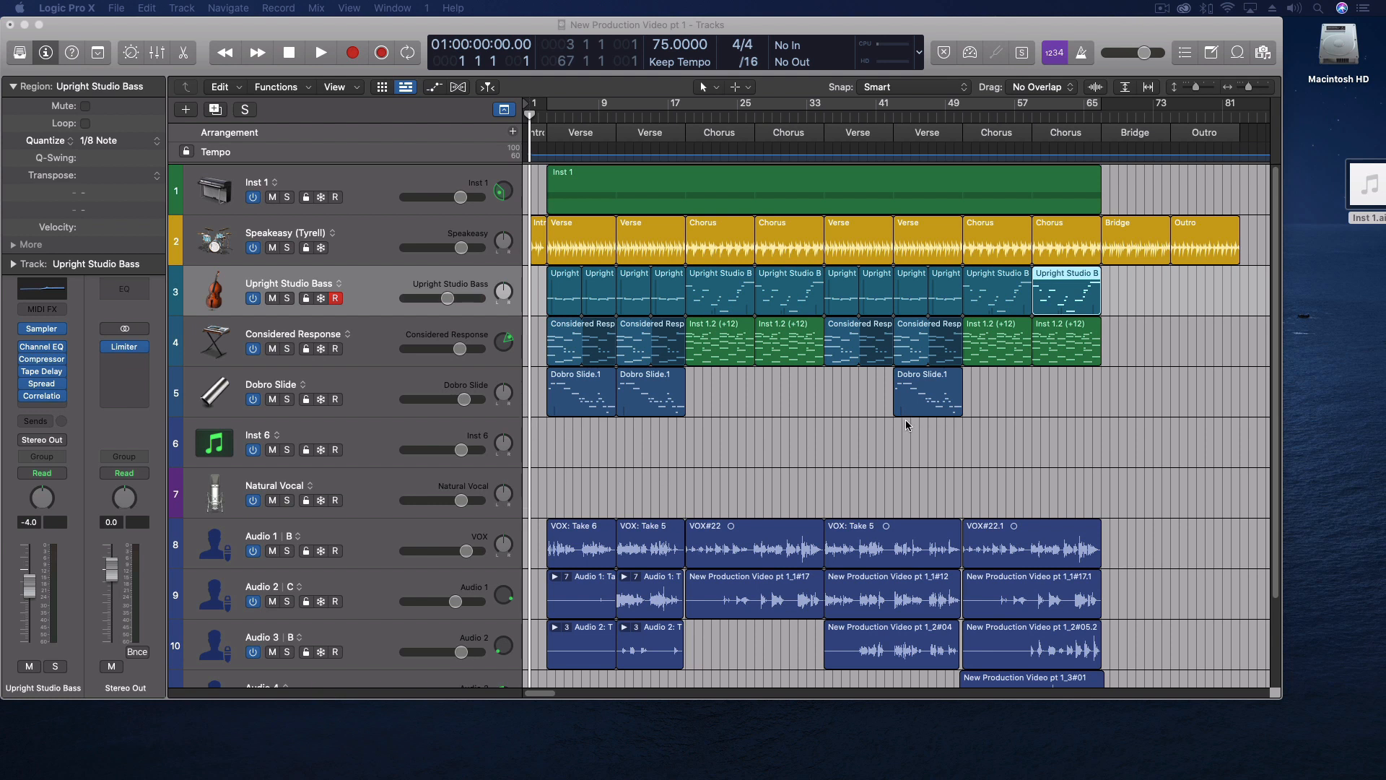
{"action": "mouse_move", "coordinate": [1089, 342]}
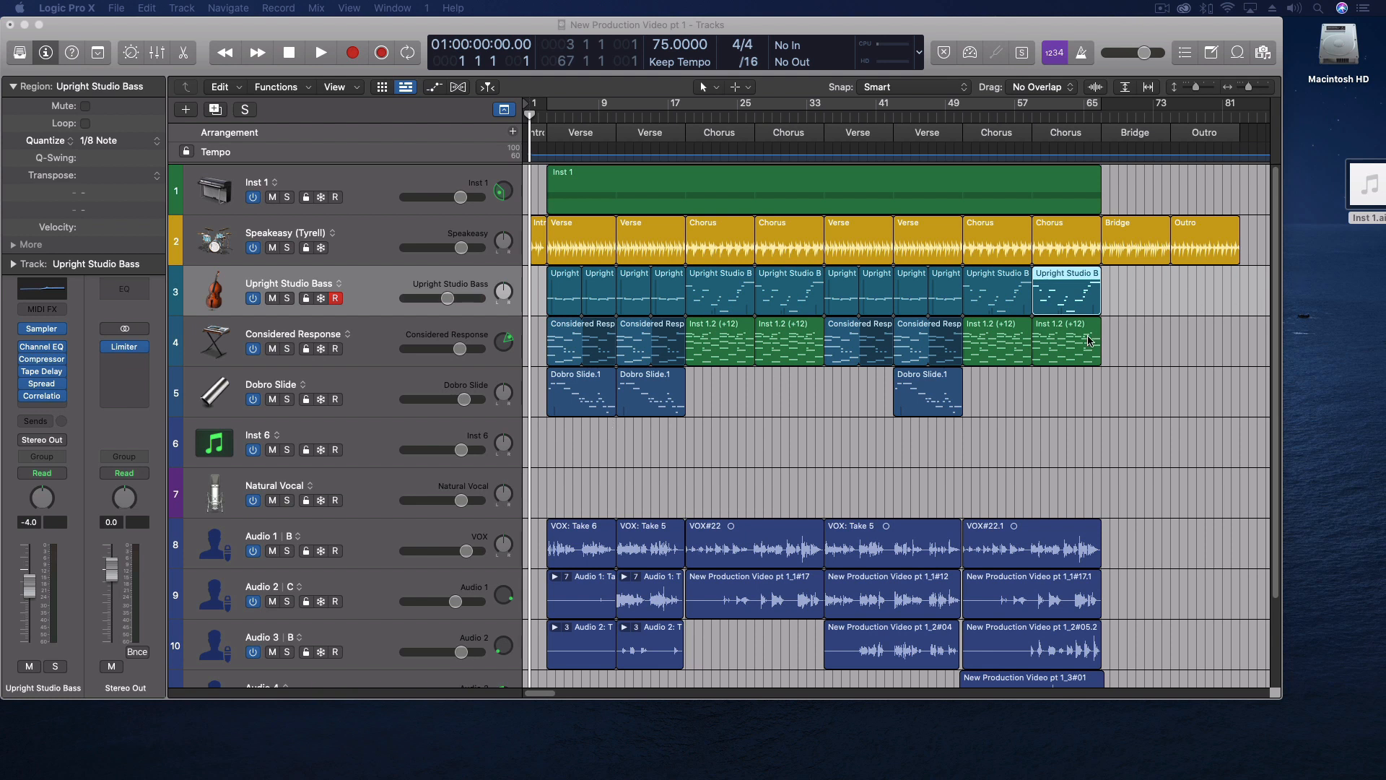
{"action": "mouse_move", "coordinate": [1091, 342]}
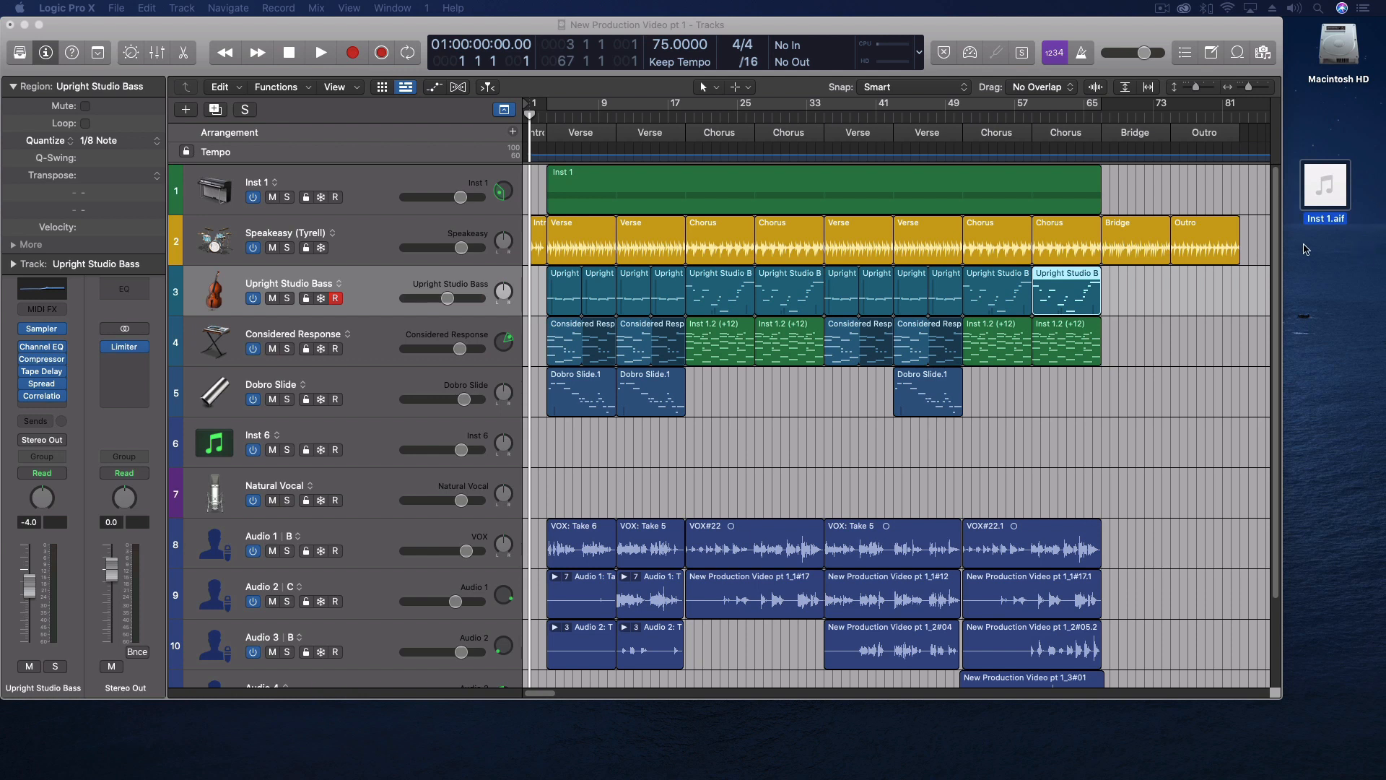
{"action": "mouse_move", "coordinate": [1294, 249]}
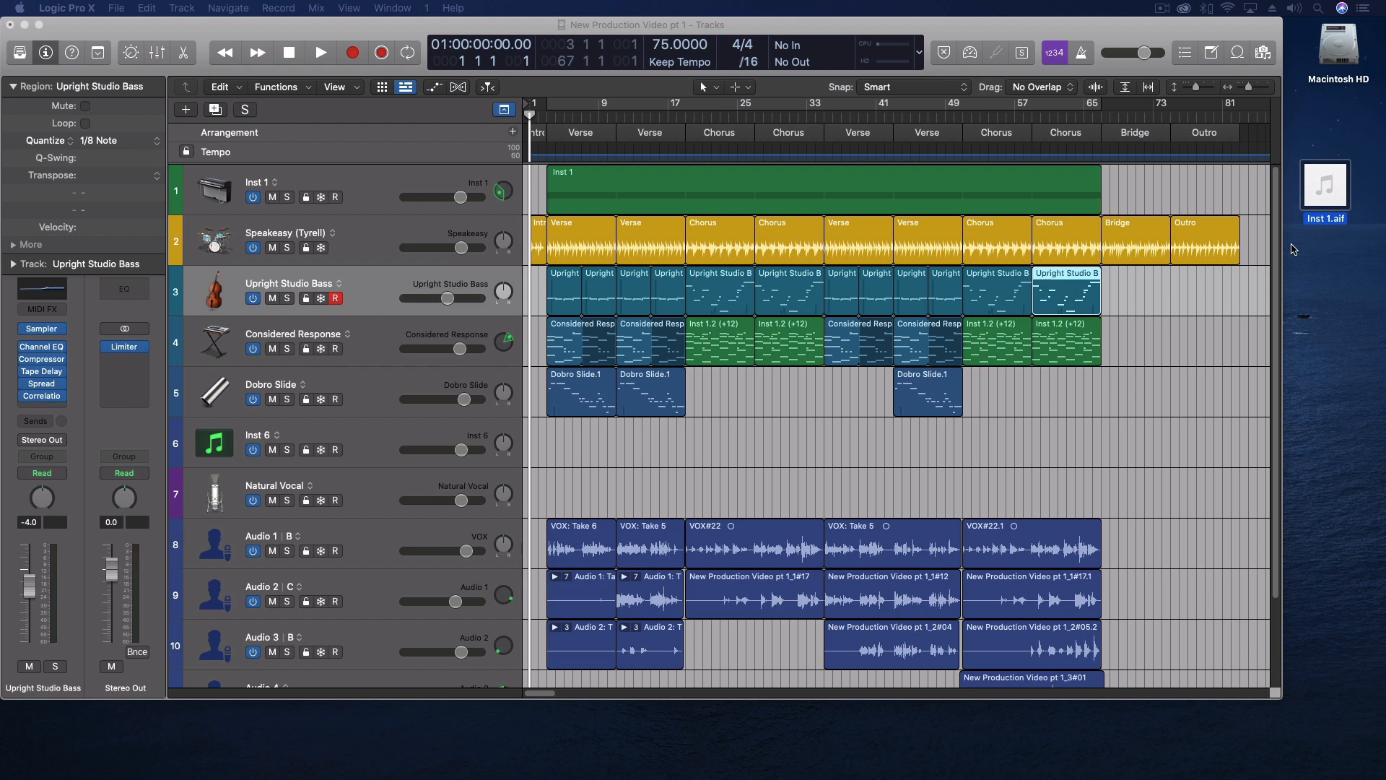
{"action": "mouse_move", "coordinate": [930, 371]}
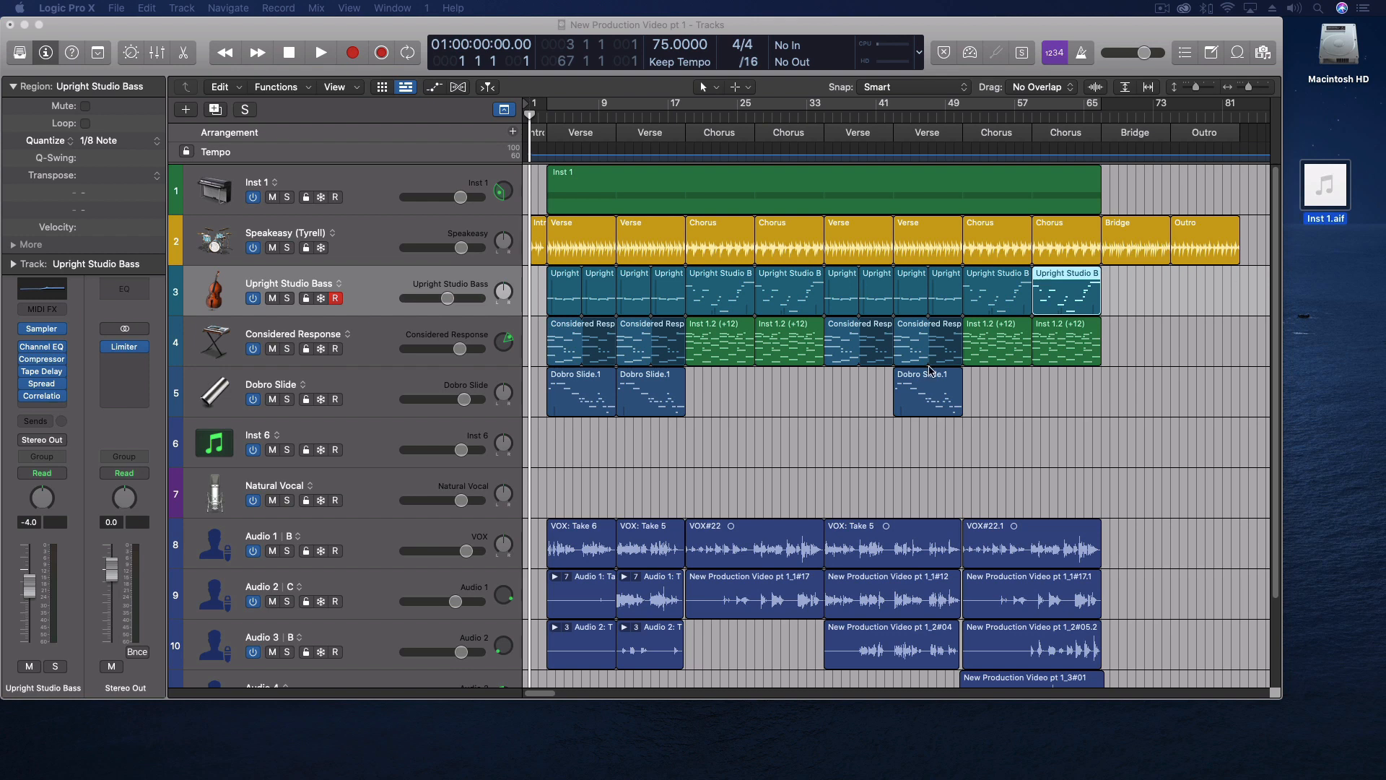
{"action": "mouse_move", "coordinate": [708, 188]}
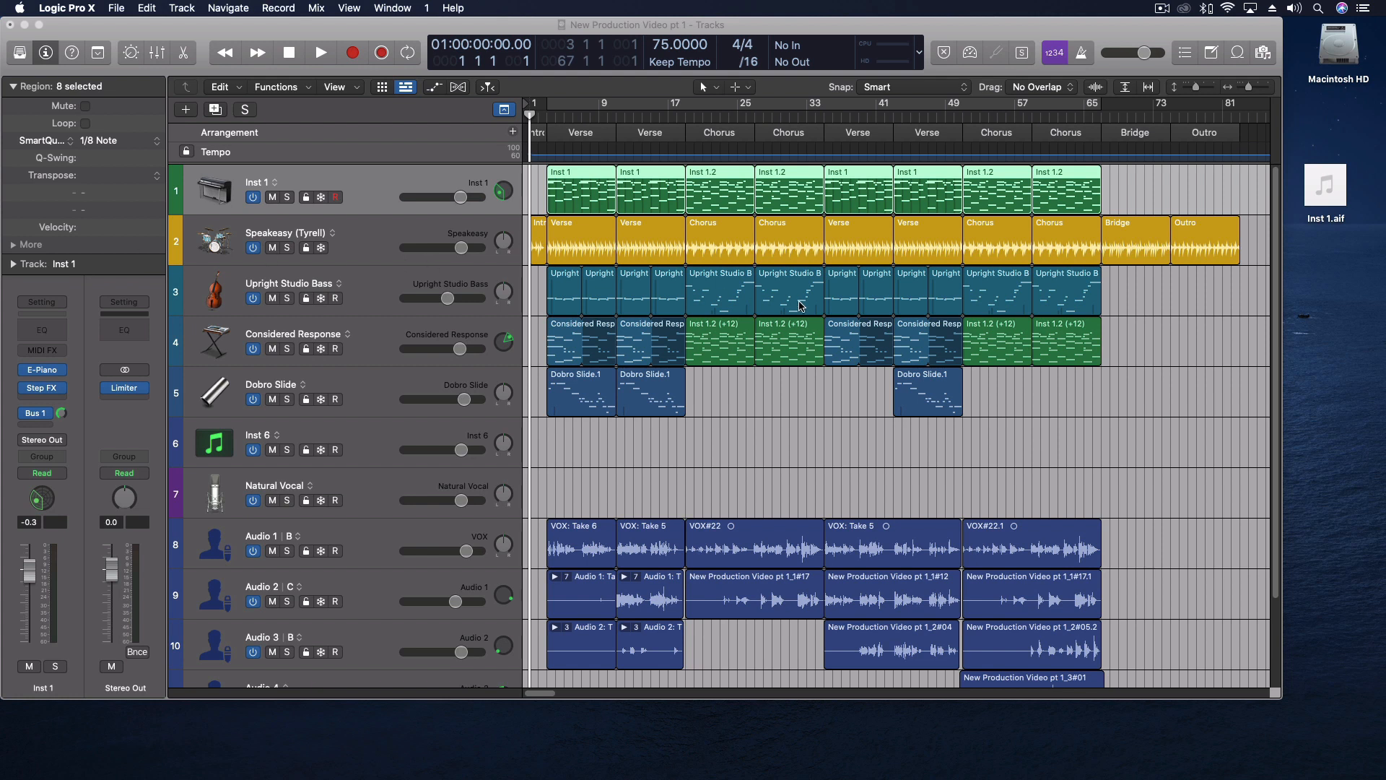
{"action": "mouse_move", "coordinate": [1268, 674]}
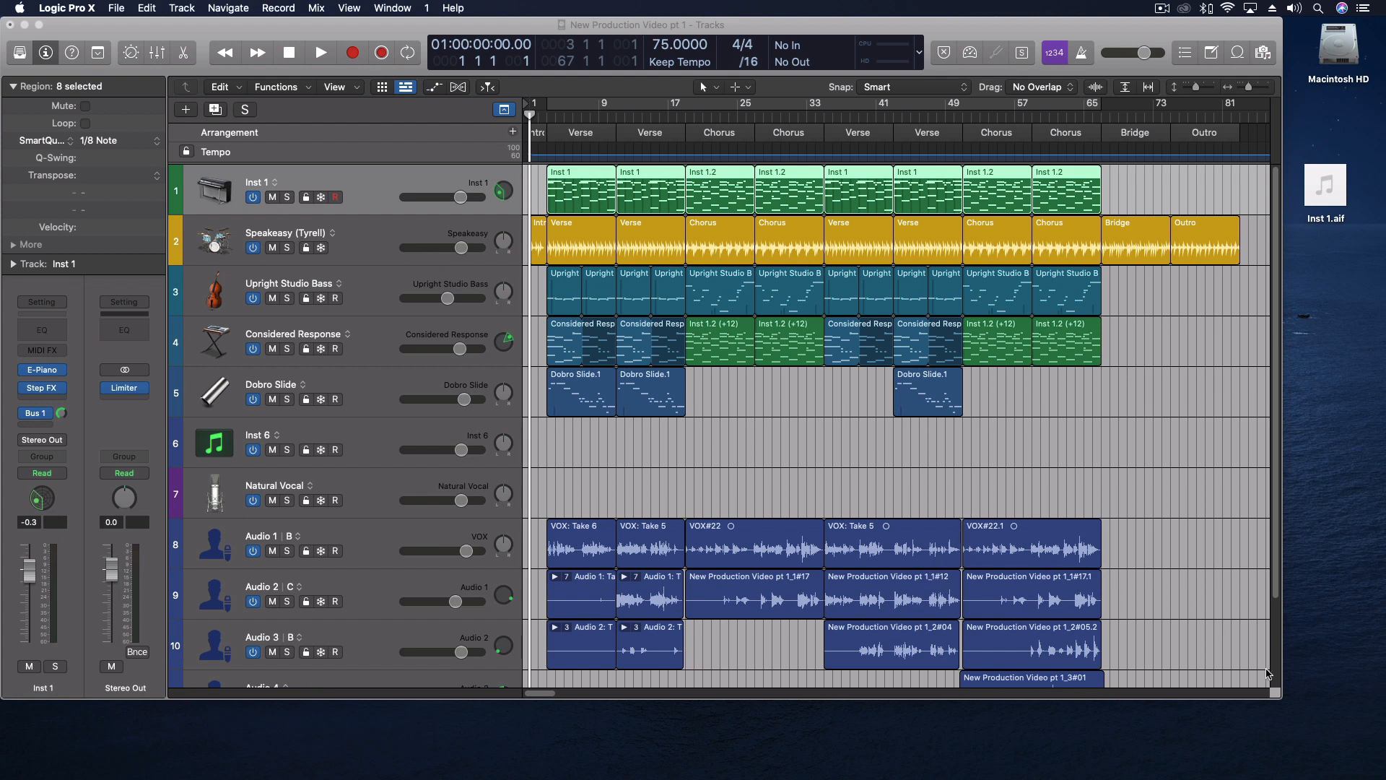
{"action": "mouse_move", "coordinate": [1280, 696]}
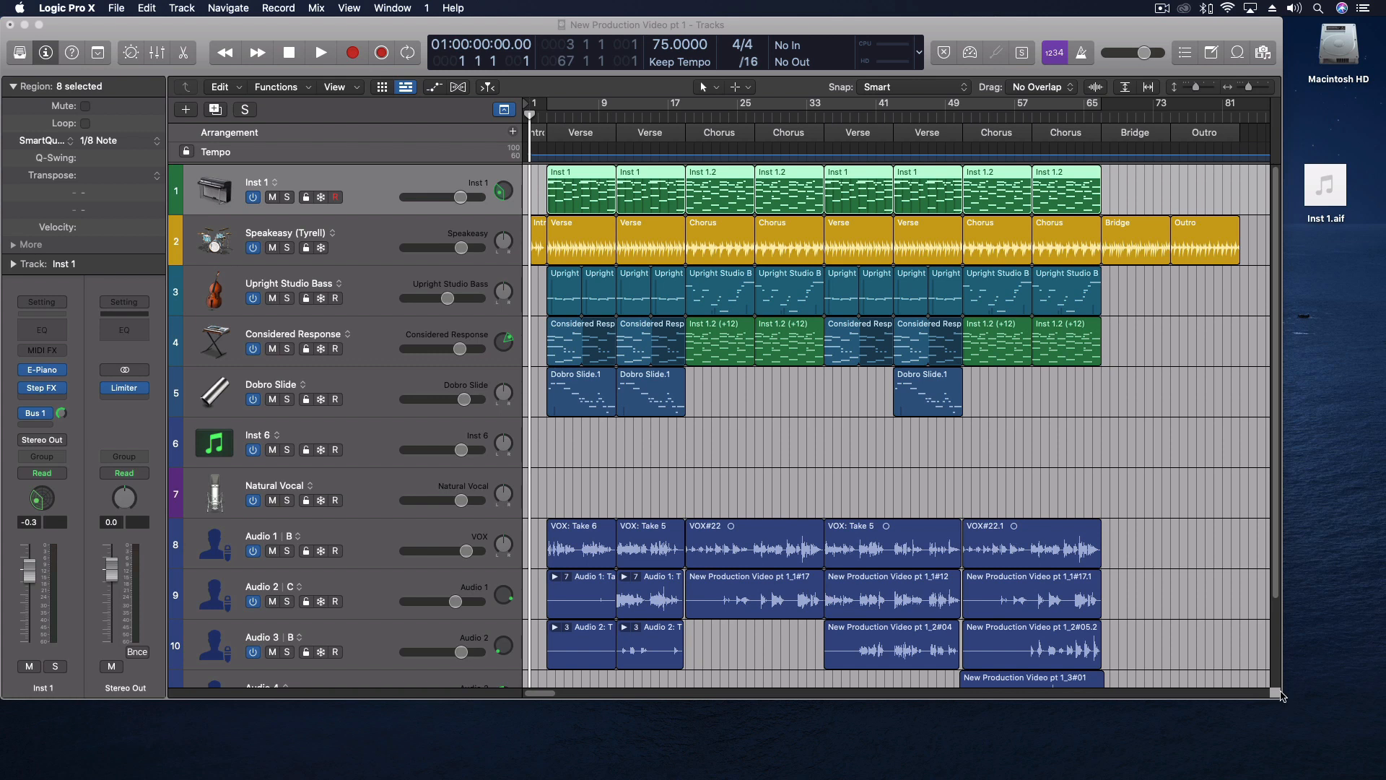
{"action": "mouse_move", "coordinate": [345, 236]}
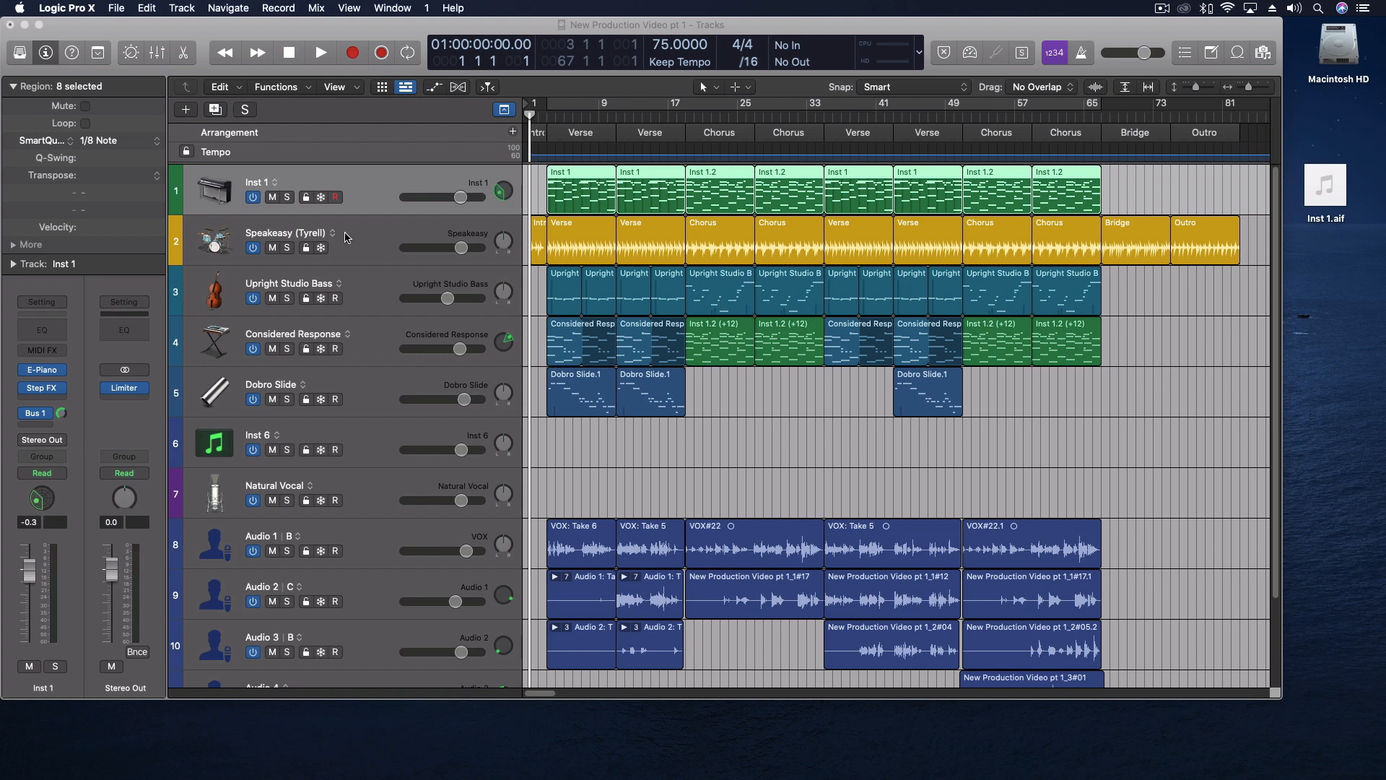